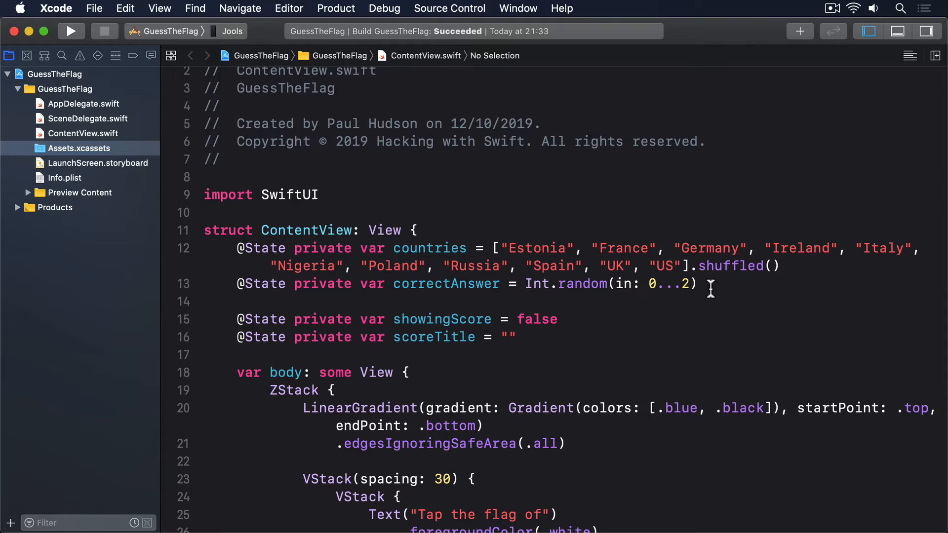
- Place the cursor at the top of ContentView to declare an empty `labels` collection
click(782, 266)
text(let labels = [)
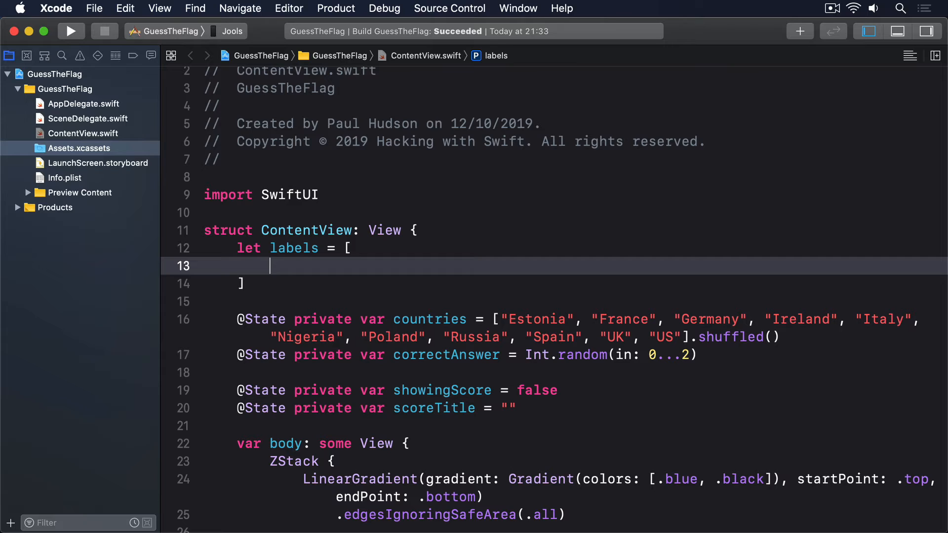
- Add an "Estonia" entry: three equal horizontal stripes, bottom stripe white
text("Estonia")
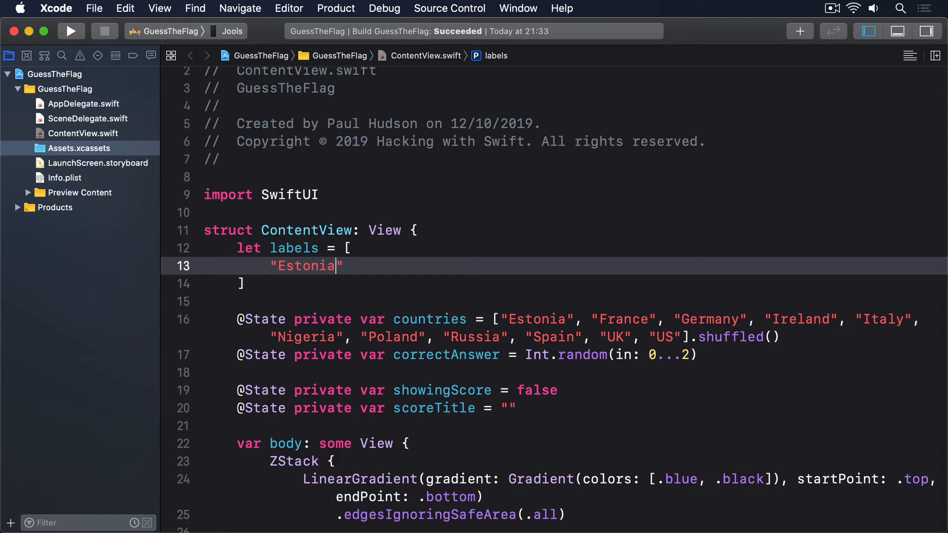
text(: "Flag")
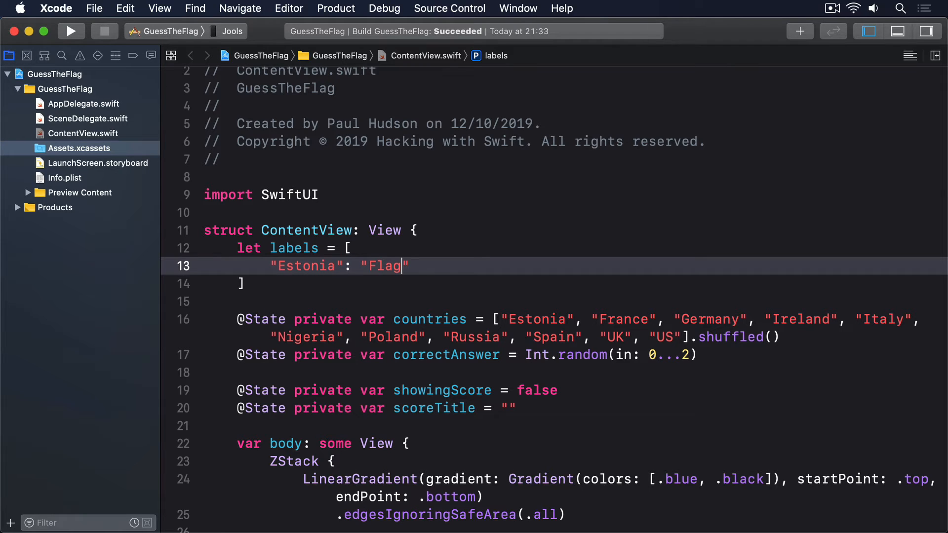
text(with three horizontal s)
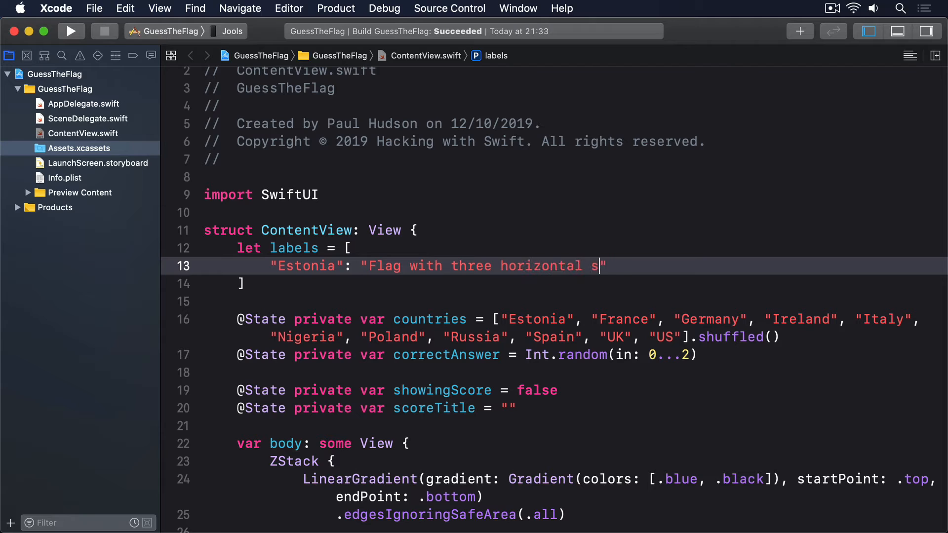
text(tripes of equal ei)
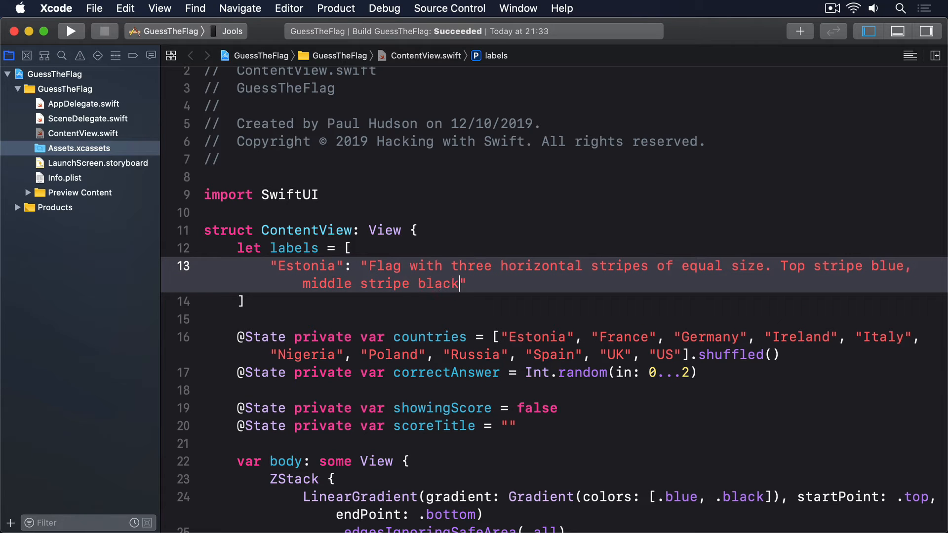
text(, bottom stripe white)
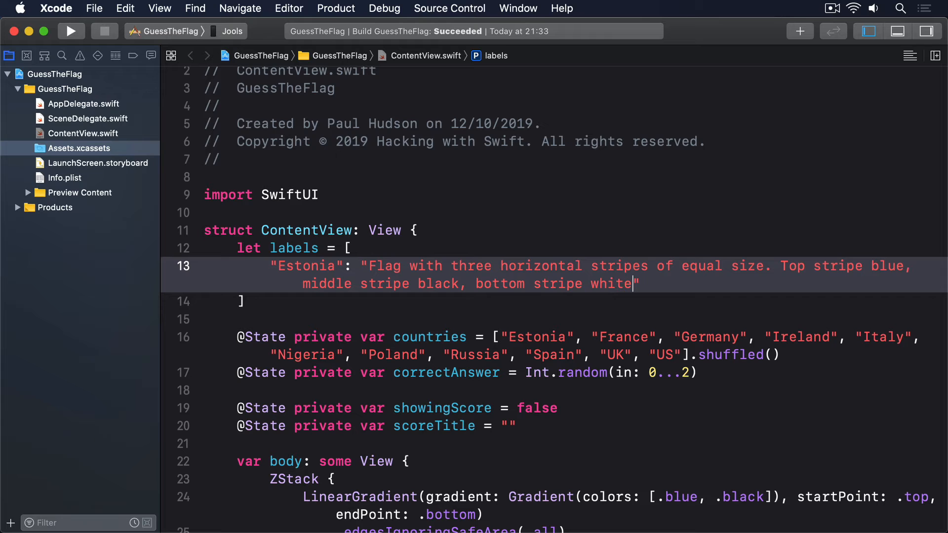
text(",)
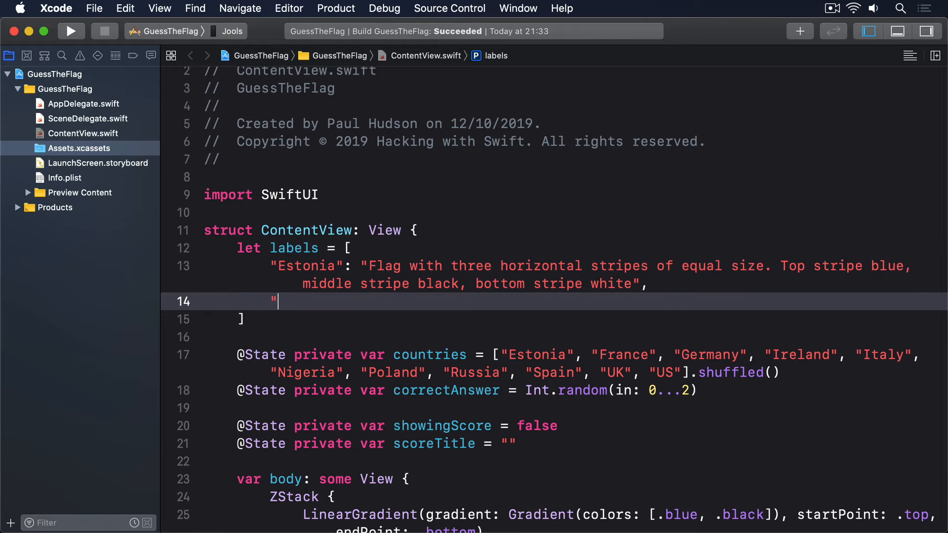
- Add a "France" entry: three equal vertical stripes, blue, white and red
text("France":)
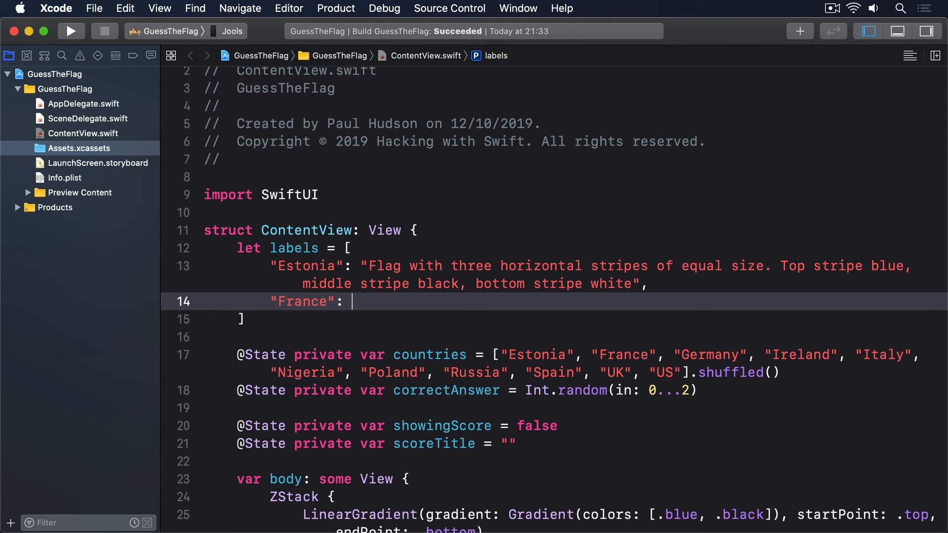
text("Flag with three ve")
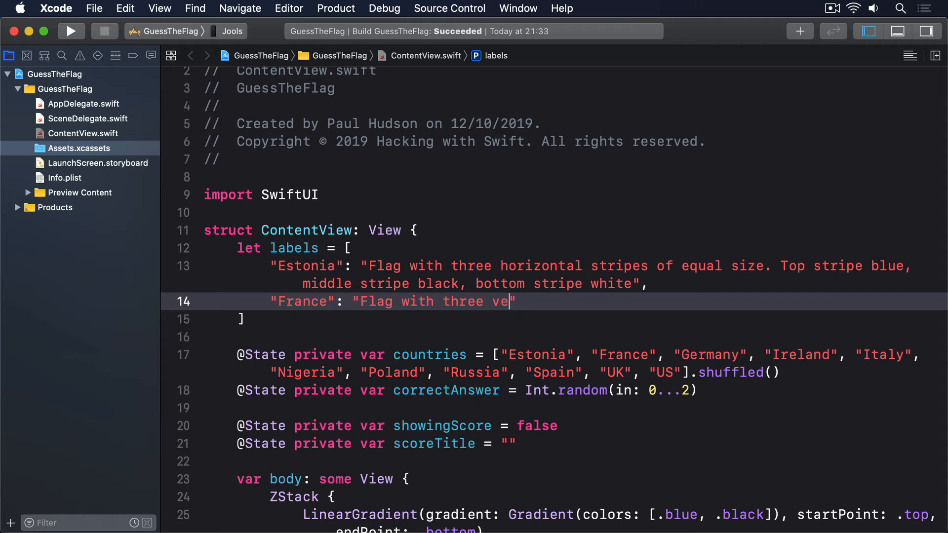
text(rtical stripes of equal)
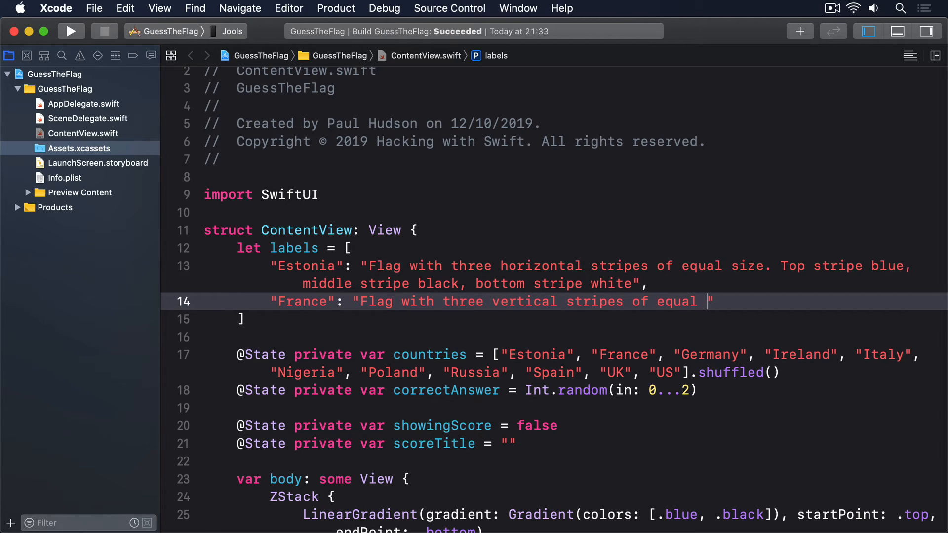
text(size. Left stripe)
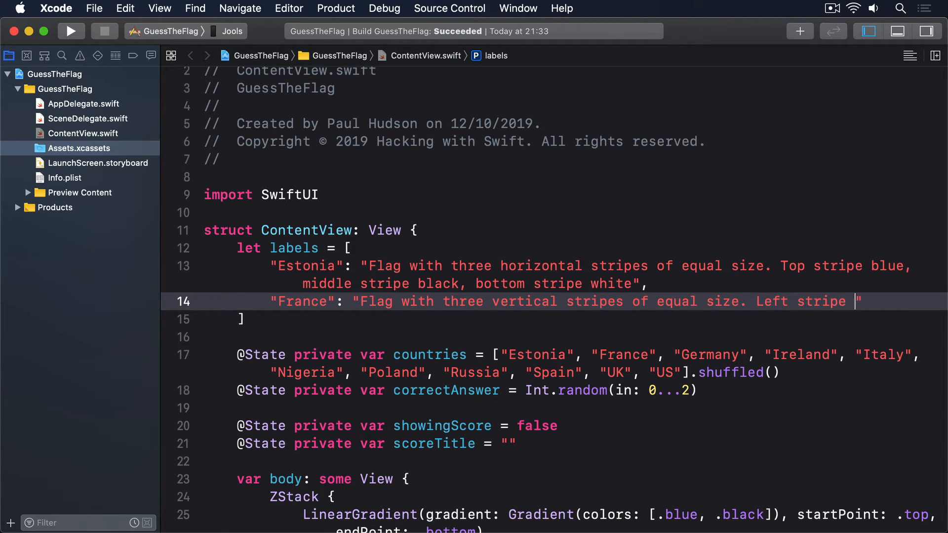
text(blue, middle stripe whi)
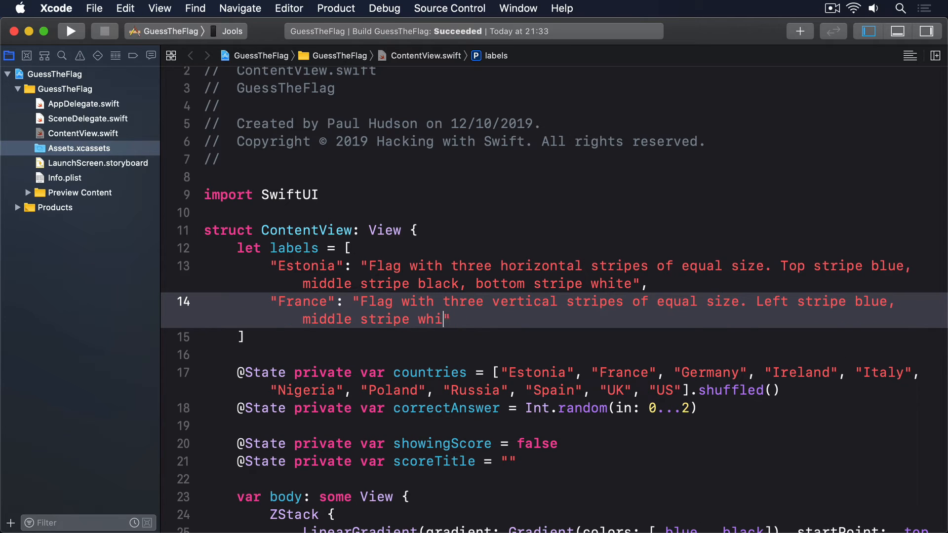
text(te, right stripe)
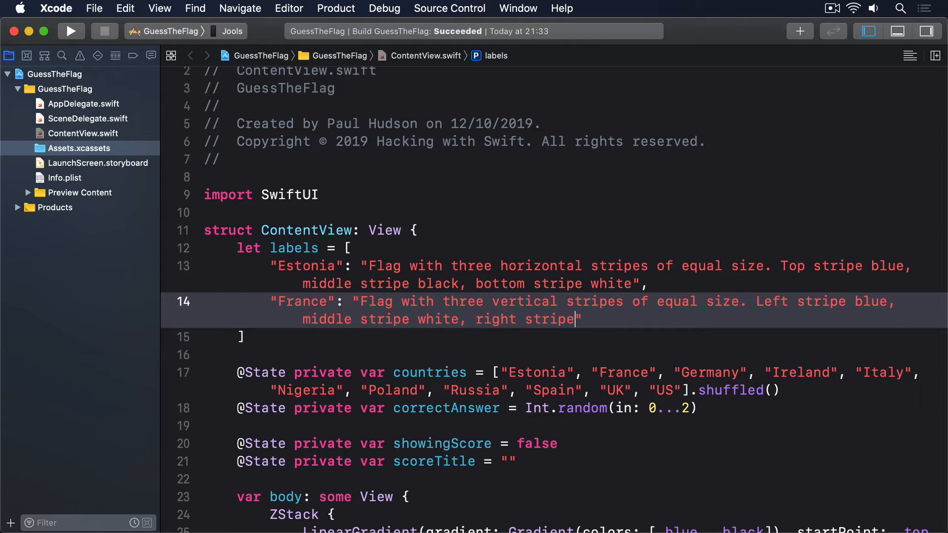
text(red")
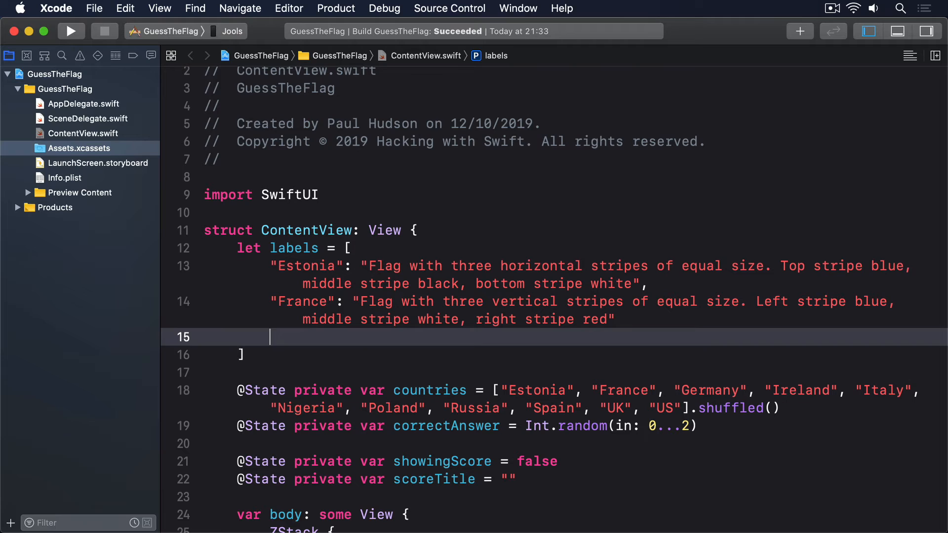
- Type the comment `// more flag descriptions here` below the France entry
text(// more flag descriptions here)
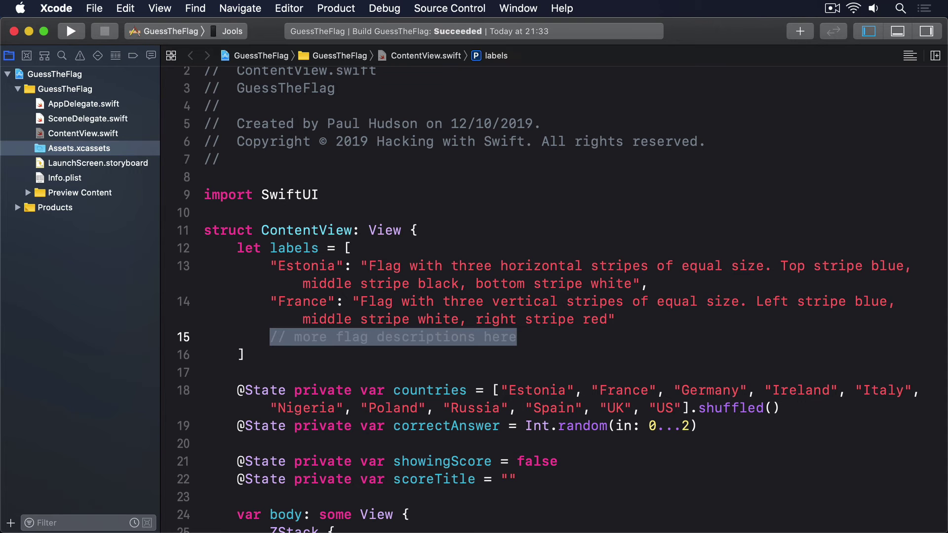
- Add `.accessibility(label:)` to the flag Image, looking up labels with default "Unknown flag"
scroll(down, 3)
text(.)
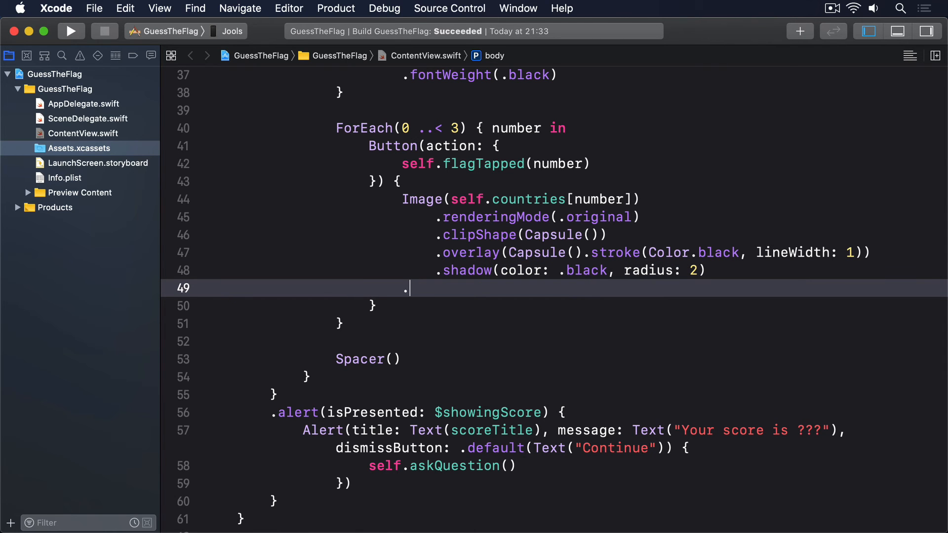
text(accessibility(label: T)
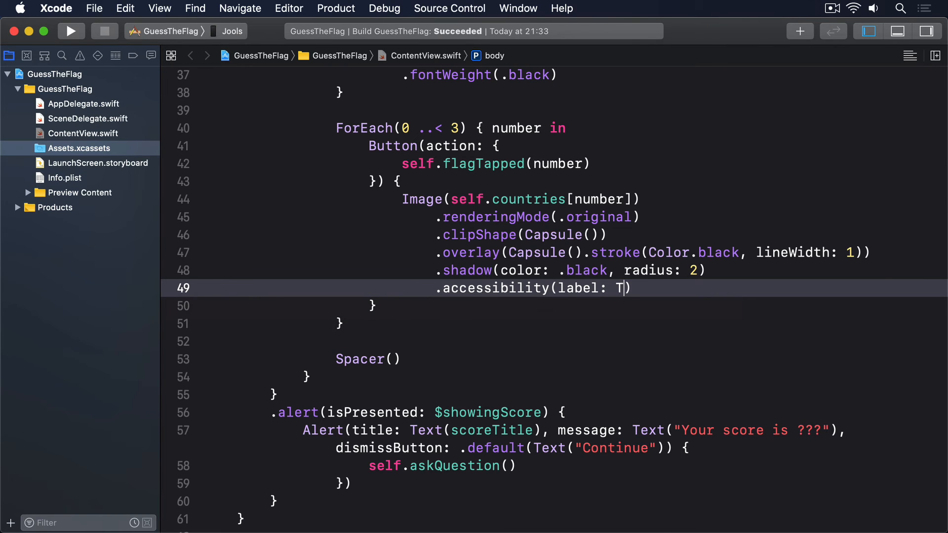
text(ext(self.label))
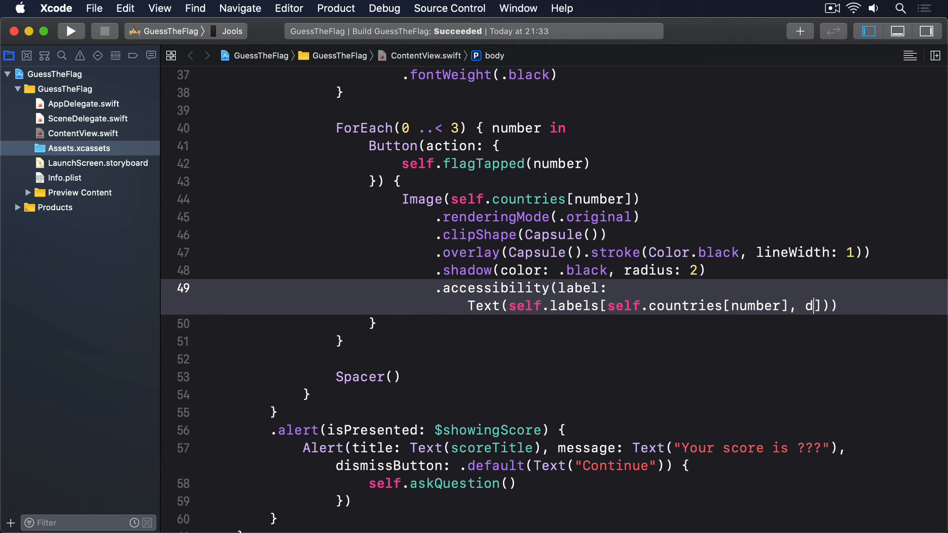
text(efault: "Unknown fla)
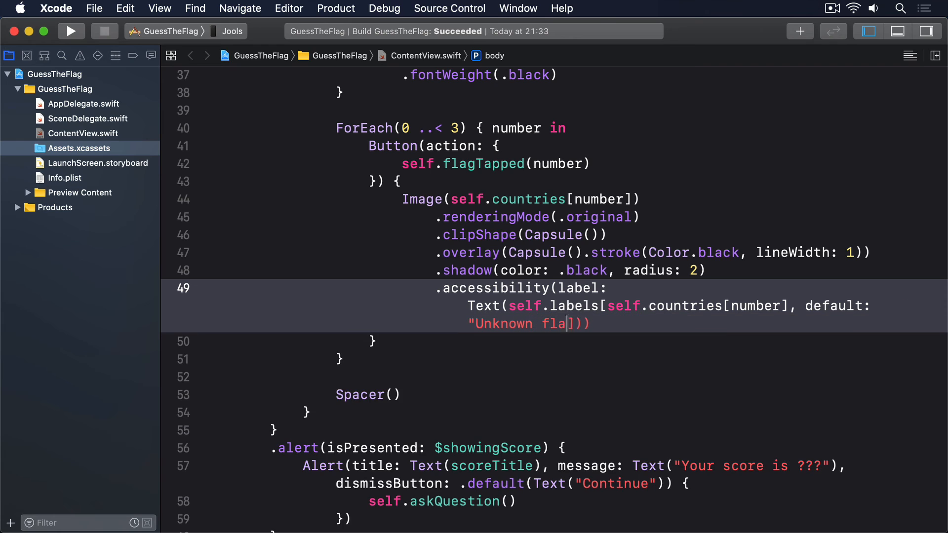